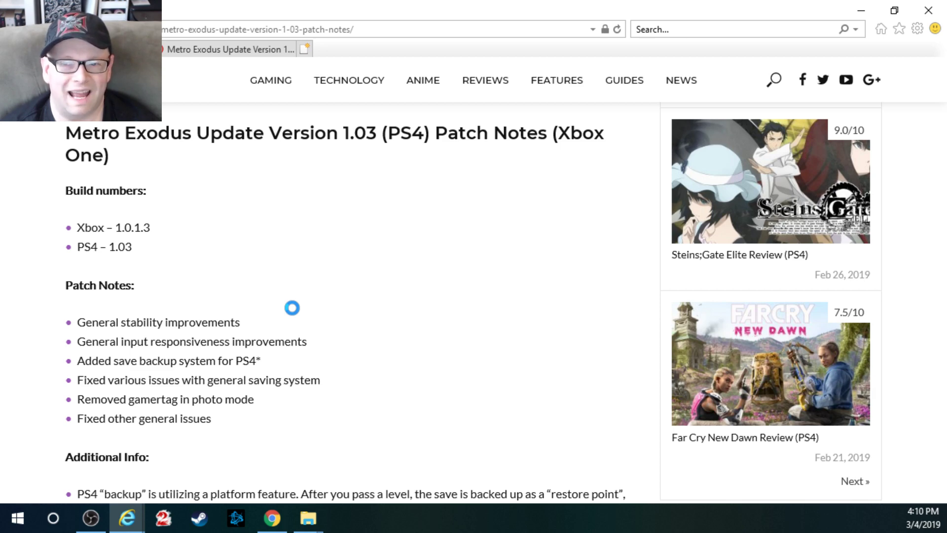
{"action": "scroll", "scroll_direction": "up", "scroll_amount": 3}
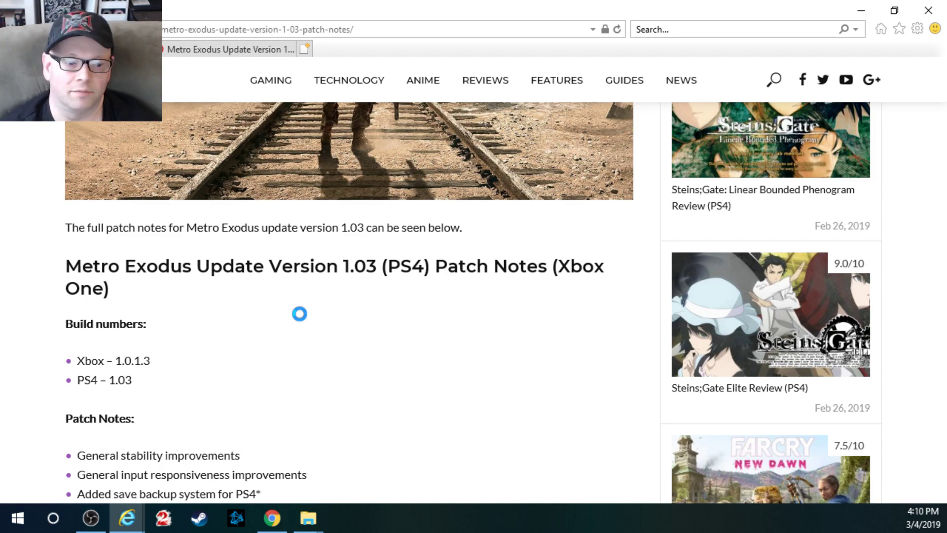
{"action": "scroll", "scroll_direction": "up", "scroll_amount": 3}
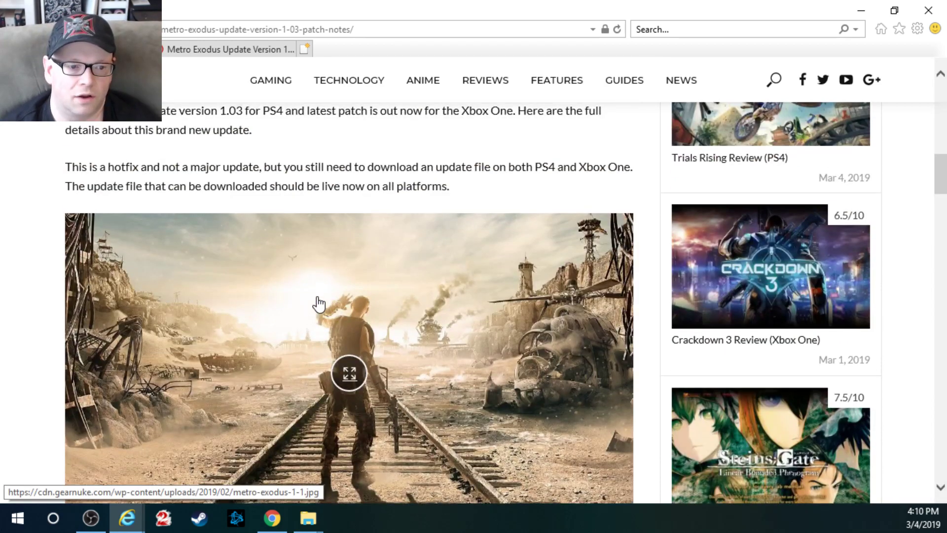
{"action": "scroll", "scroll_direction": "down", "scroll_amount": 3}
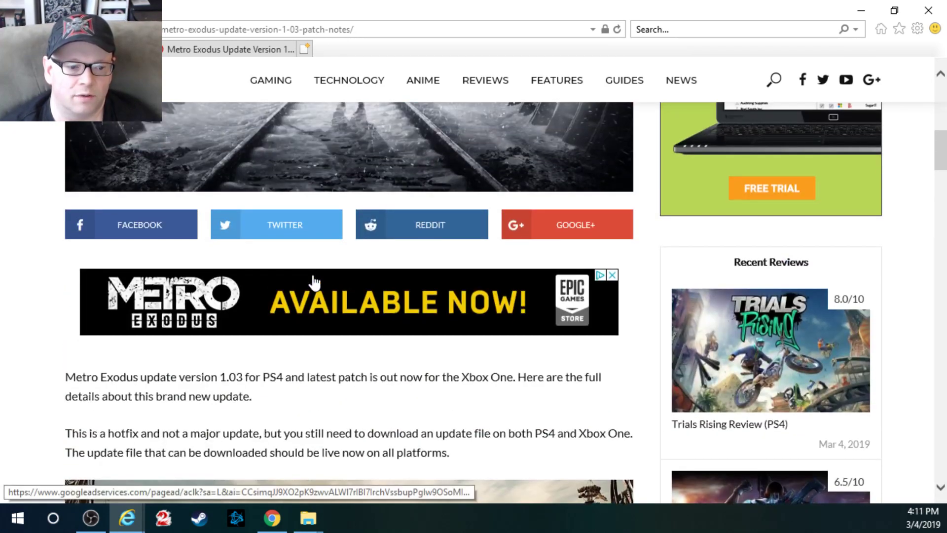
{"action": "scroll", "scroll_direction": "up", "scroll_amount": 3}
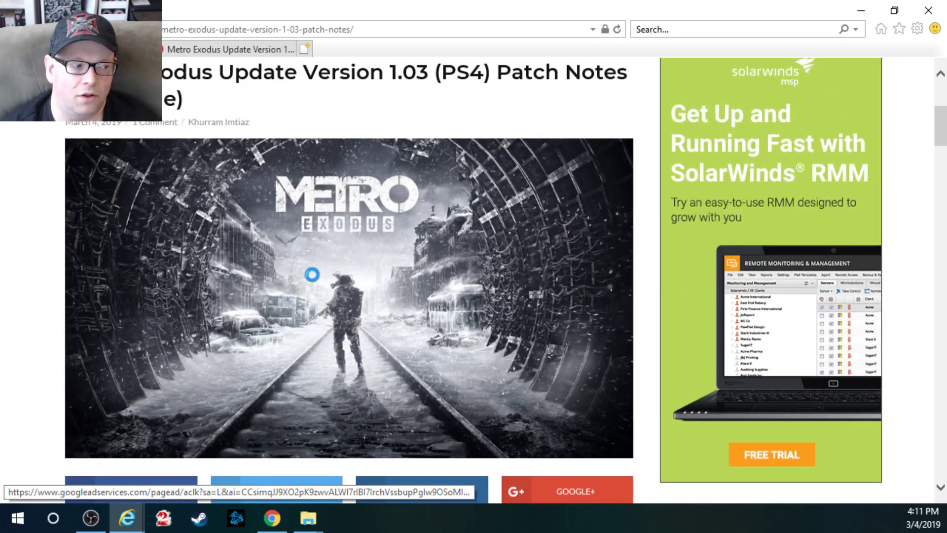
{"action": "scroll", "scroll_direction": "down", "scroll_amount": 3}
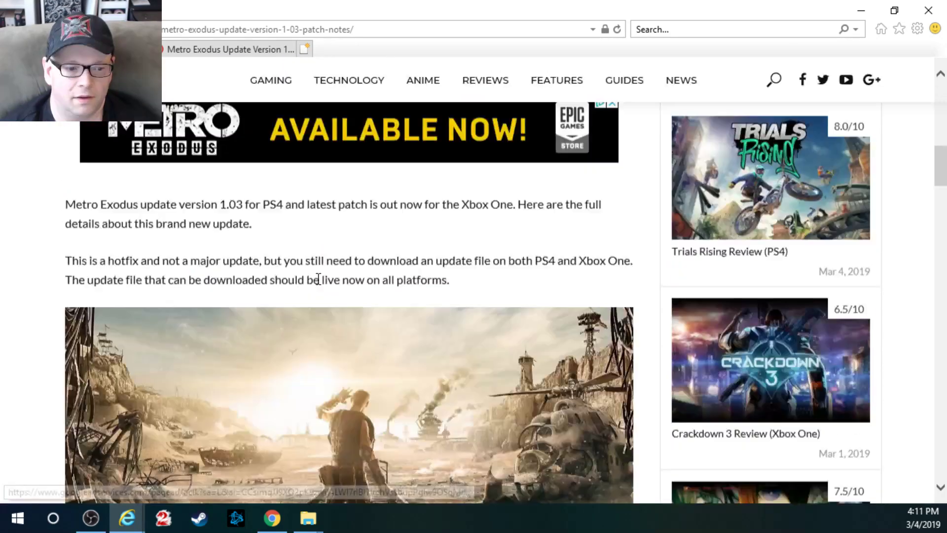
{"action": "scroll", "scroll_direction": "down", "scroll_amount": 3}
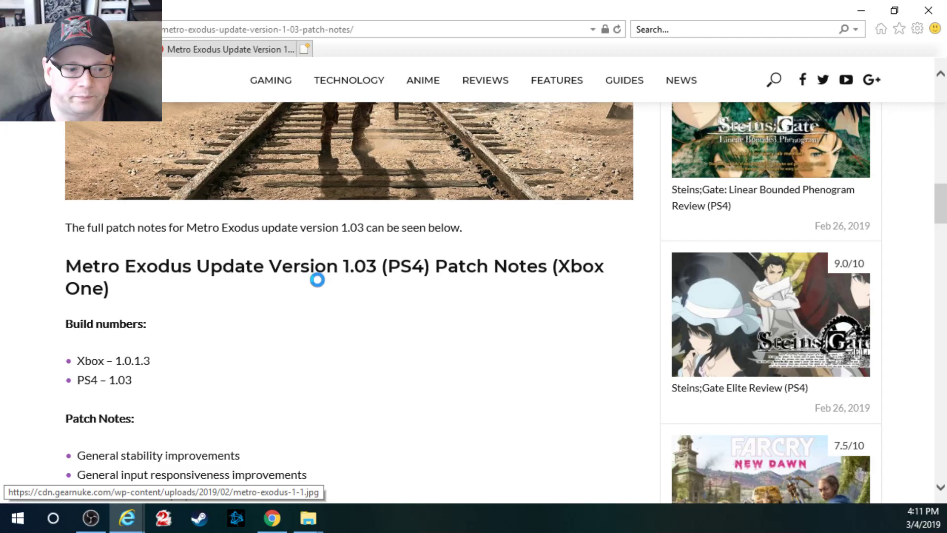
{"action": "scroll", "scroll_direction": "down", "scroll_amount": 3}
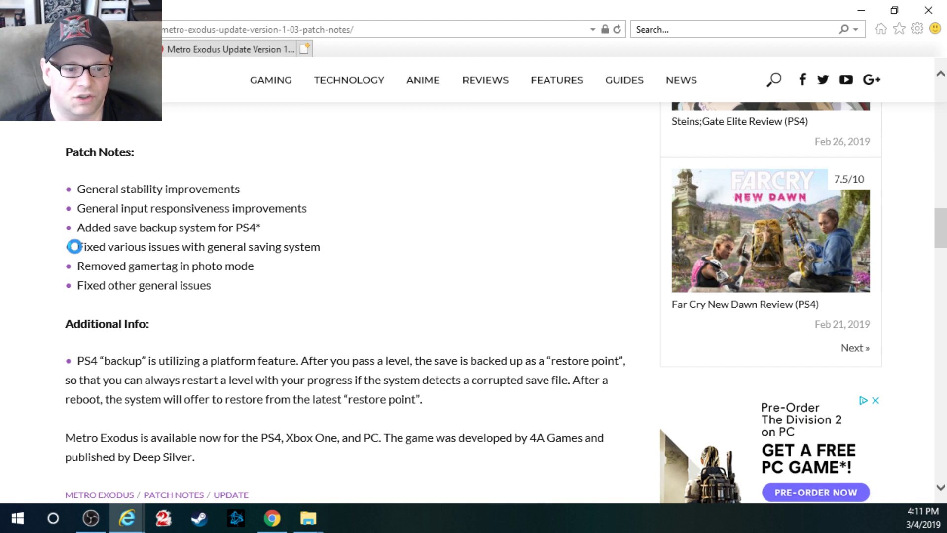
{"action": "mouse_move", "coordinate": [68, 262]}
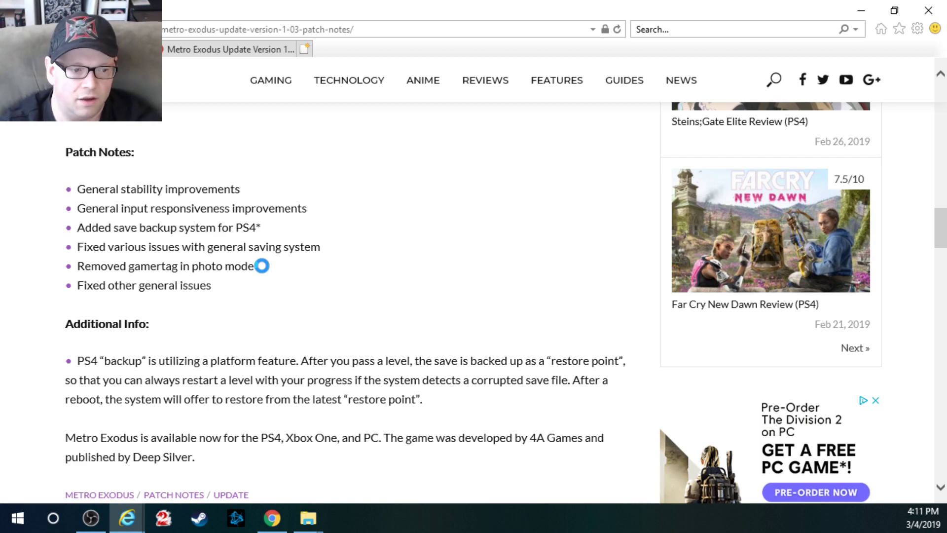
{"action": "mouse_move", "coordinate": [258, 262]}
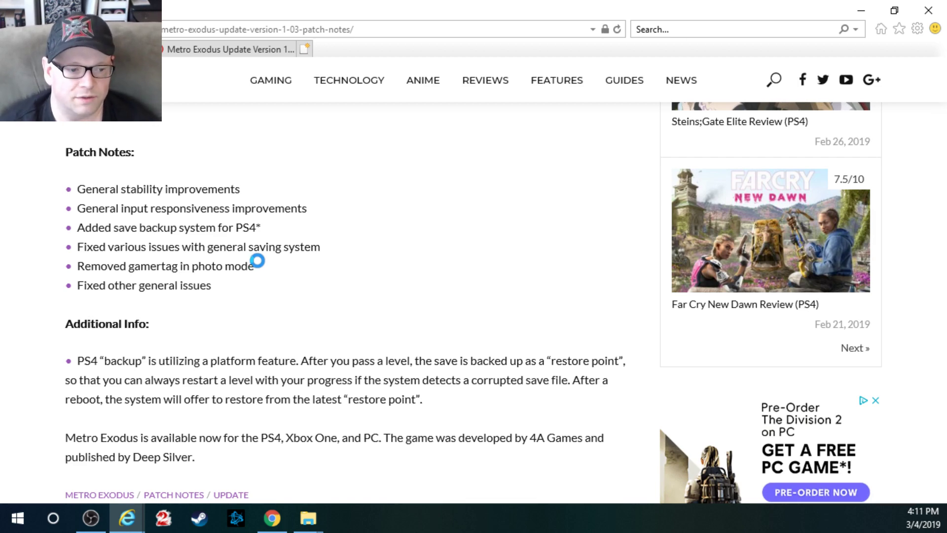
{"action": "scroll", "scroll_direction": "down", "scroll_amount": 3}
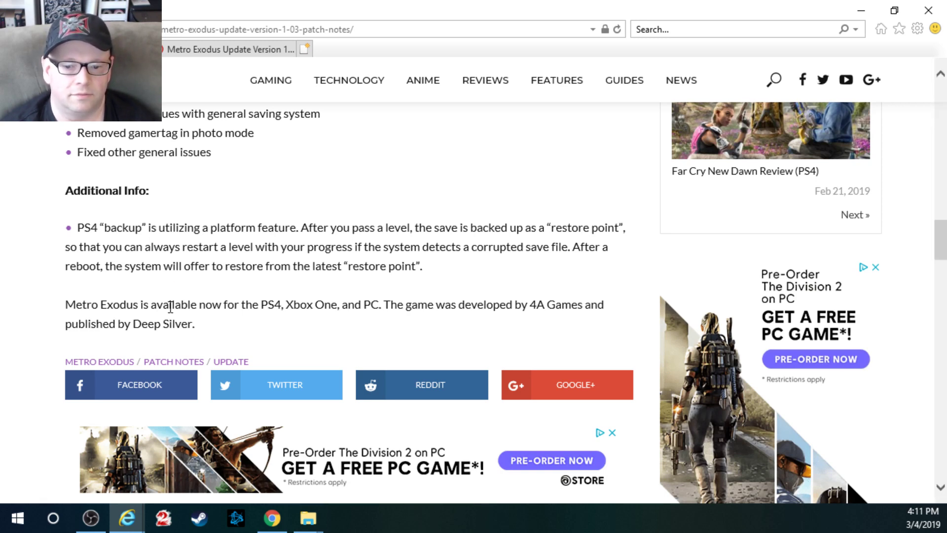
{"action": "scroll", "scroll_direction": "down", "scroll_amount": 3}
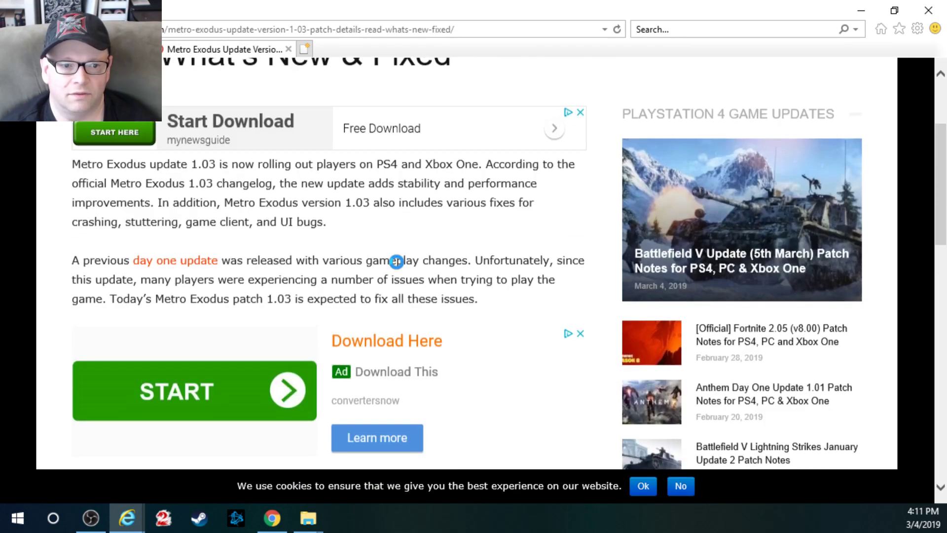
{"action": "scroll", "scroll_direction": "up", "scroll_amount": 3}
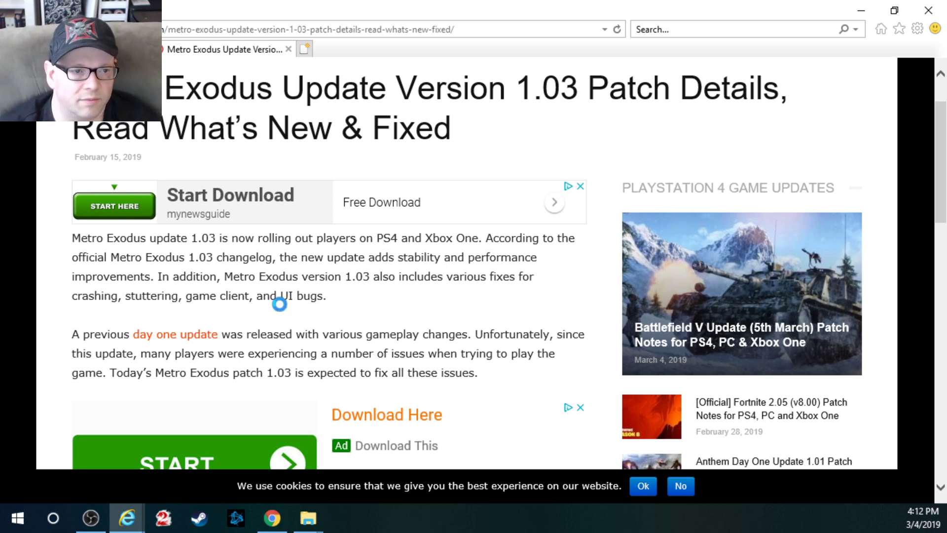
{"action": "mouse_move", "coordinate": [354, 278]}
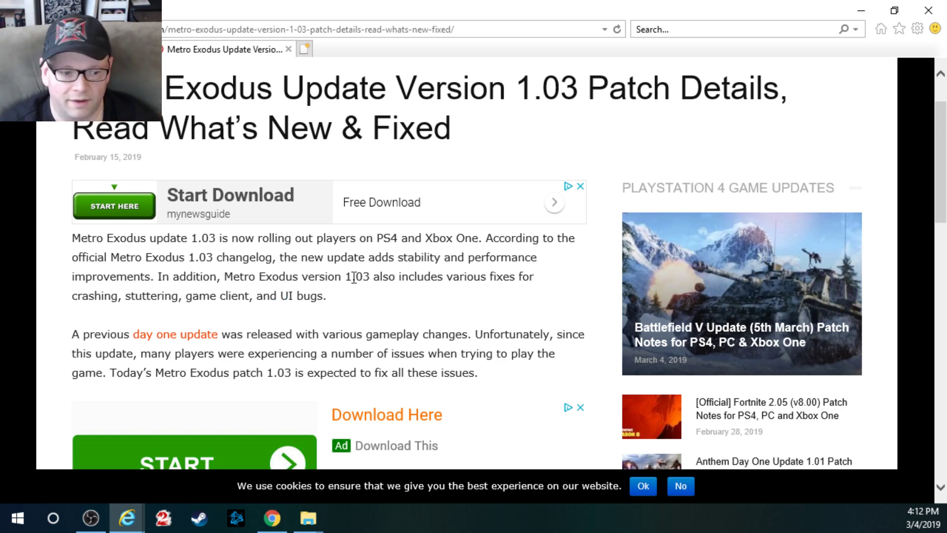
{"action": "scroll", "scroll_direction": "down", "scroll_amount": 3}
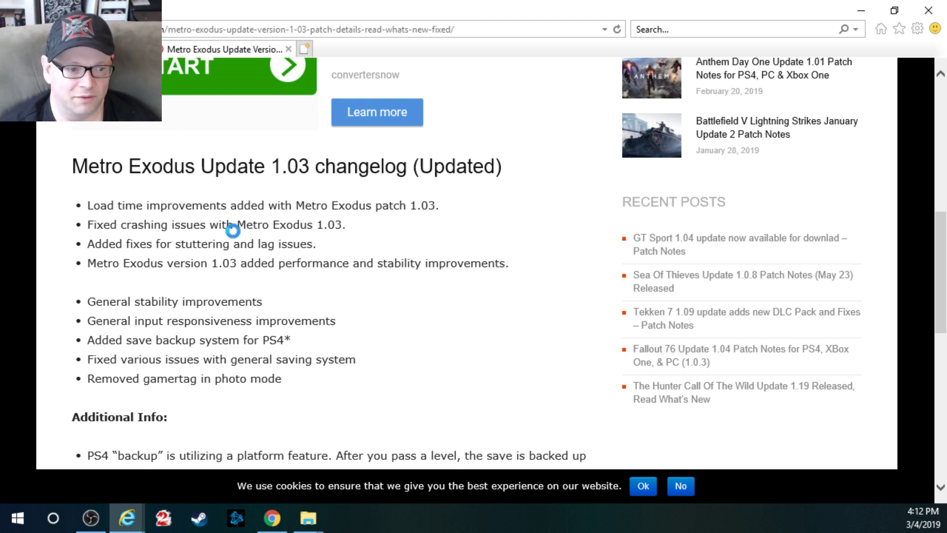
{"action": "mouse_move", "coordinate": [84, 253]}
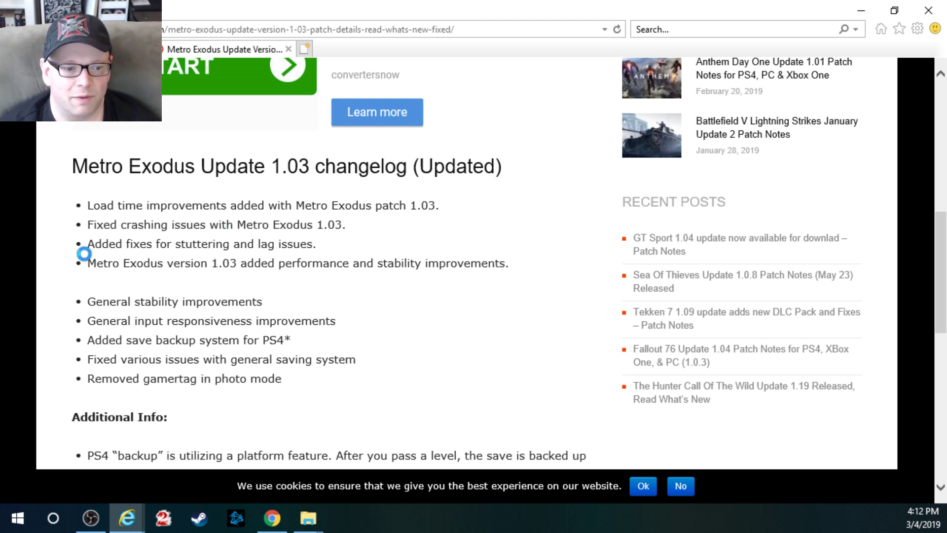
{"action": "mouse_move", "coordinate": [184, 259]}
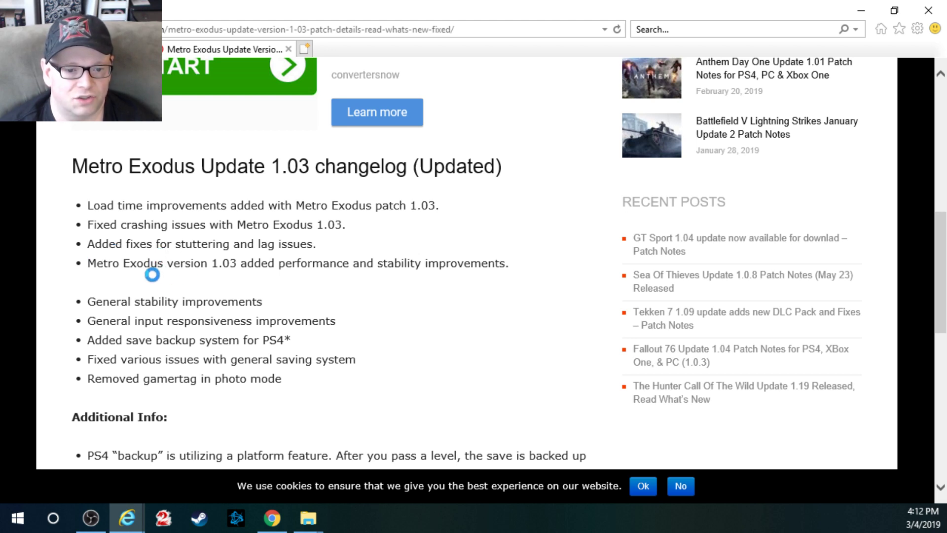
{"action": "mouse_move", "coordinate": [125, 344]}
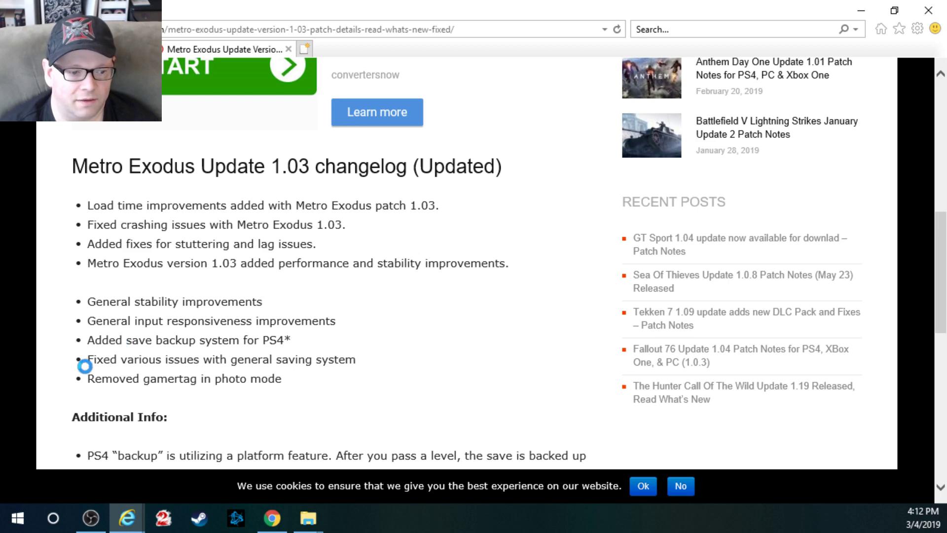
{"action": "mouse_move", "coordinate": [148, 398]}
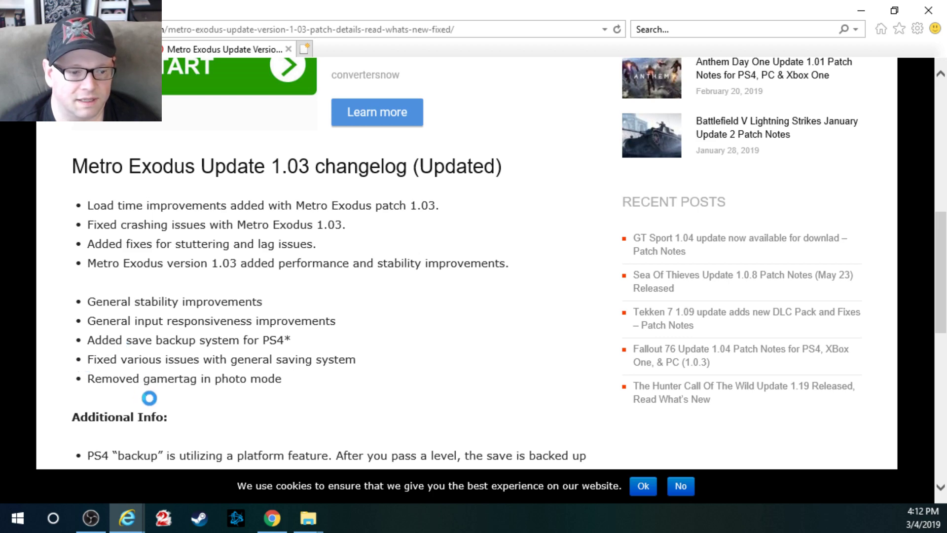
{"action": "scroll", "scroll_direction": "down", "scroll_amount": 3}
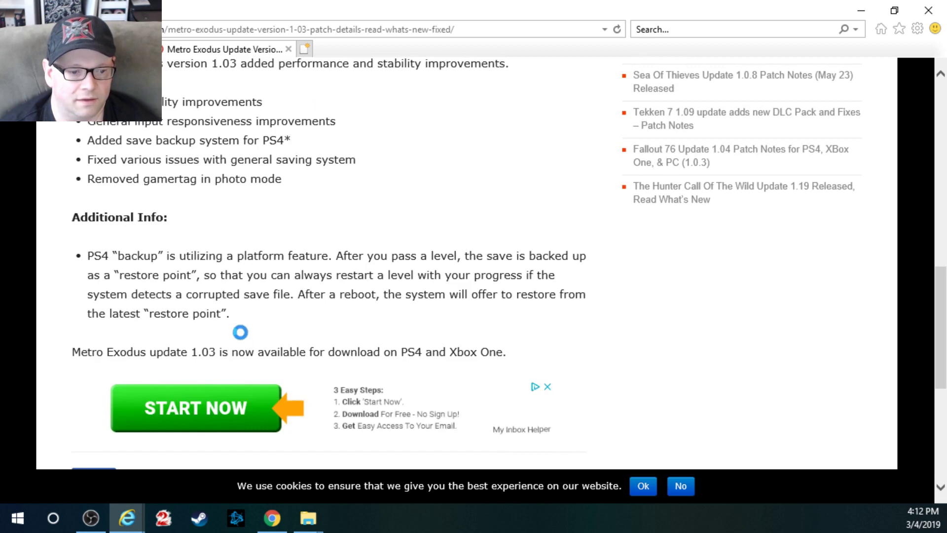
{"action": "scroll", "scroll_direction": "down", "scroll_amount": 3}
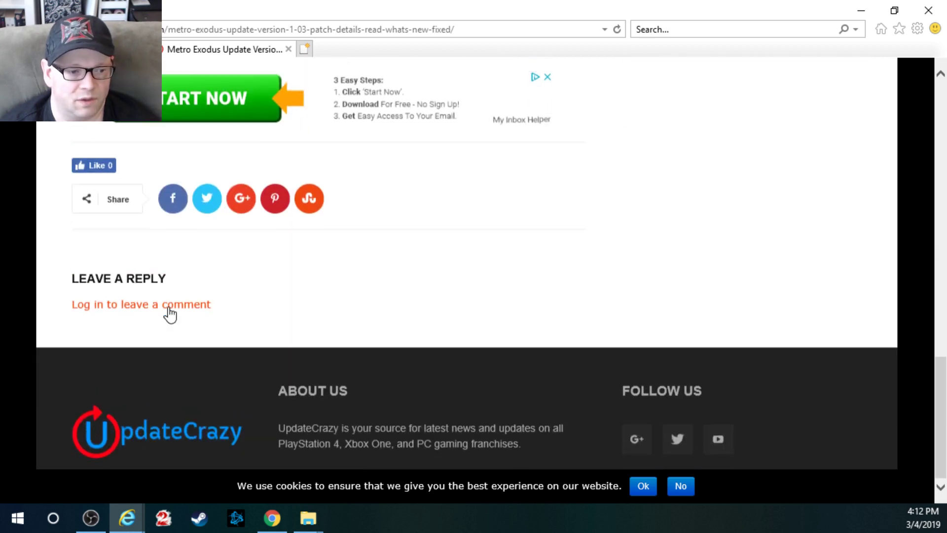
{"action": "scroll", "scroll_direction": "up", "scroll_amount": 3}
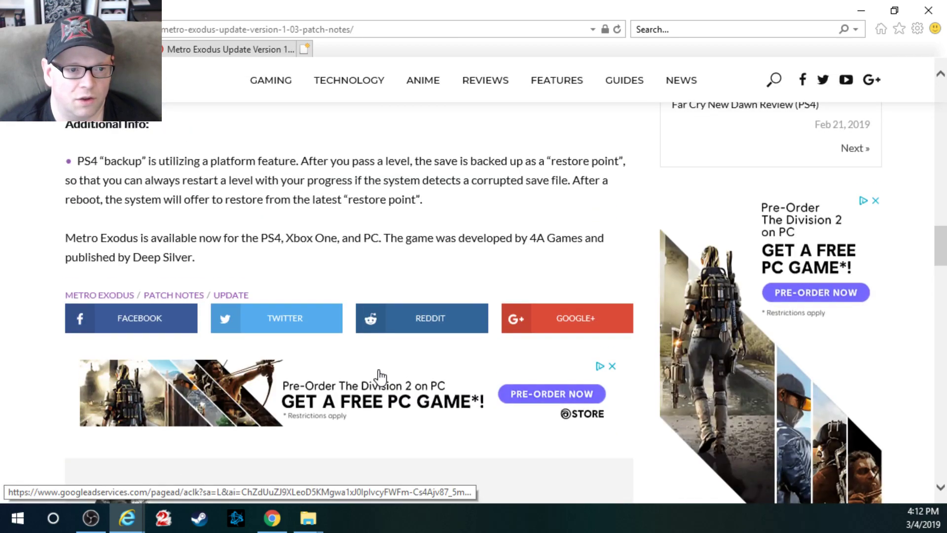
{"action": "scroll", "scroll_direction": "up", "scroll_amount": 3}
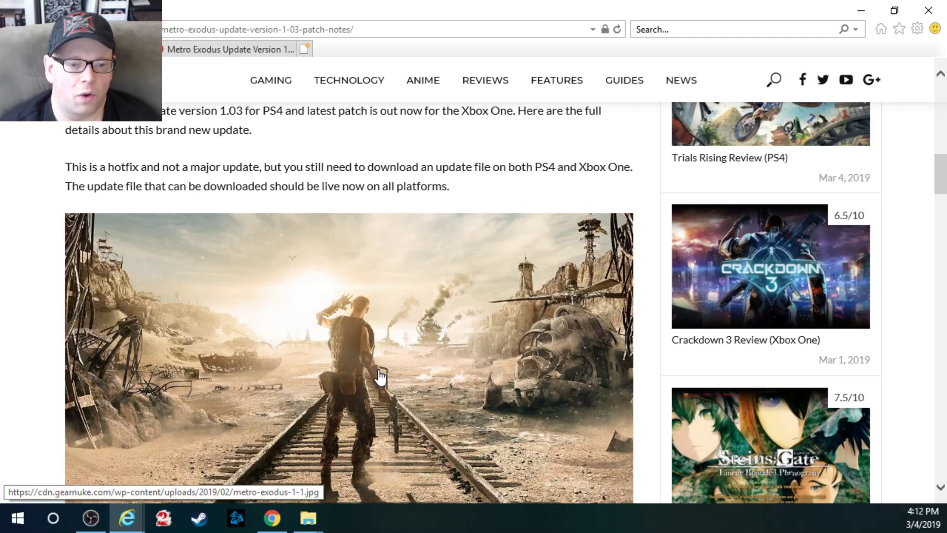
{"action": "scroll", "scroll_direction": "up", "scroll_amount": 3}
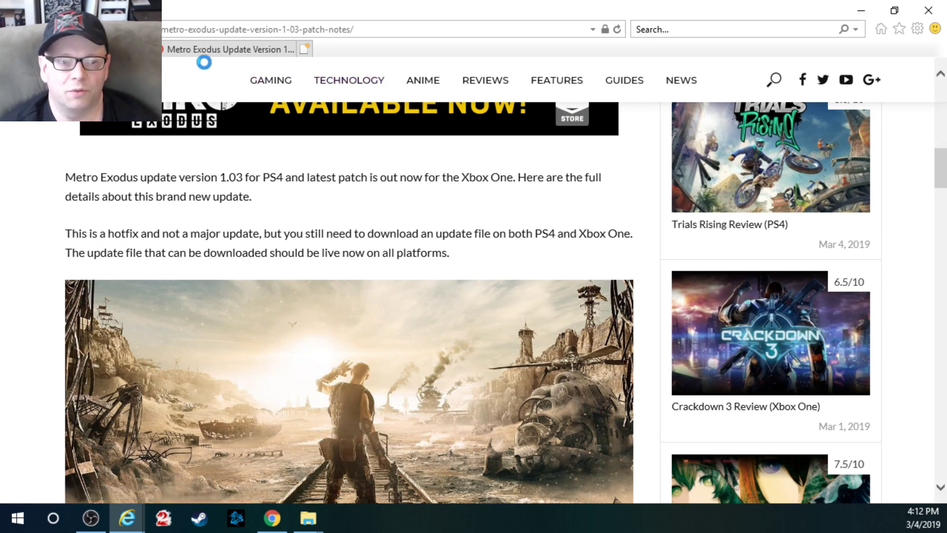
{"action": "mouse_move", "coordinate": [235, 48]}
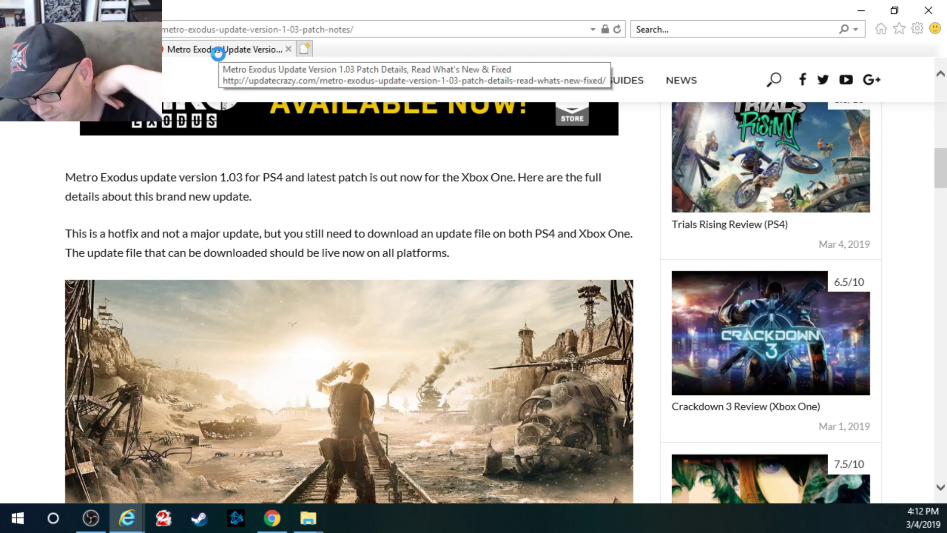